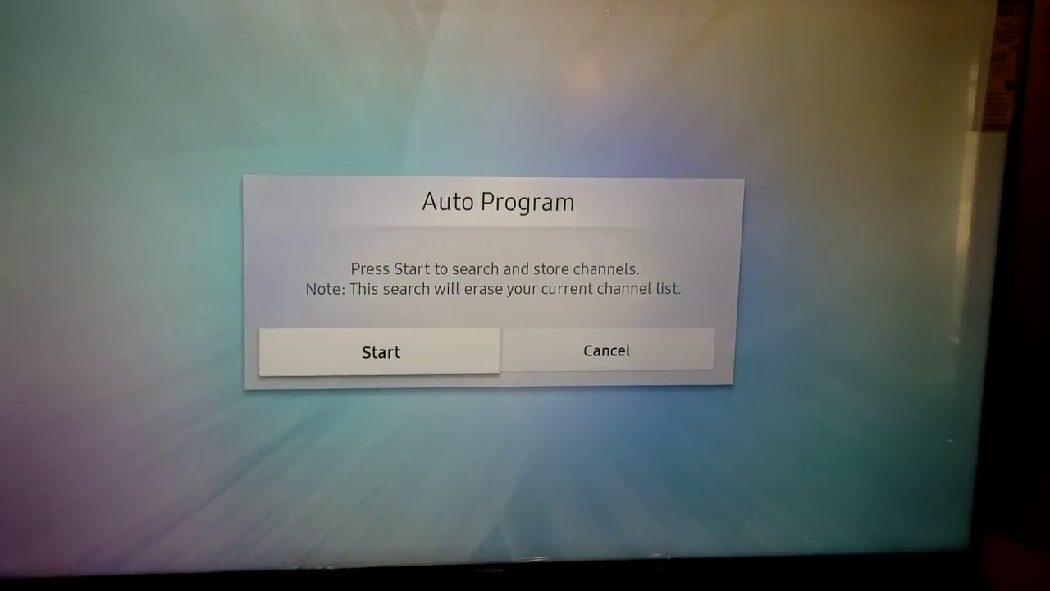
# Start Auto Program, accepting replacement of the existing channel list
pyautogui.click(380, 352)
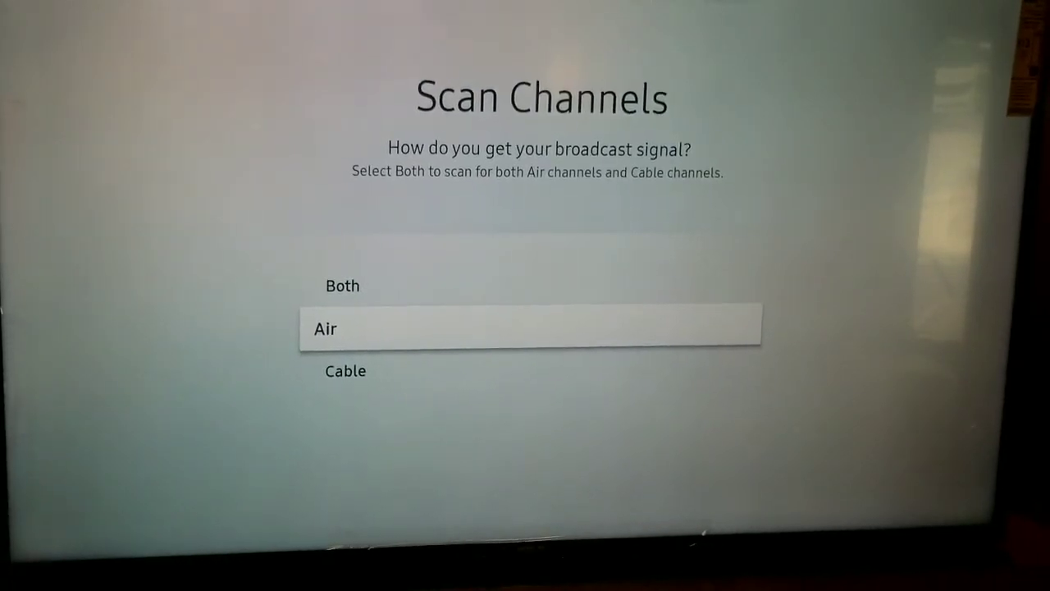
# Choose Air as the signal source so the scan finds antenna channels only
pyautogui.click(531, 329)
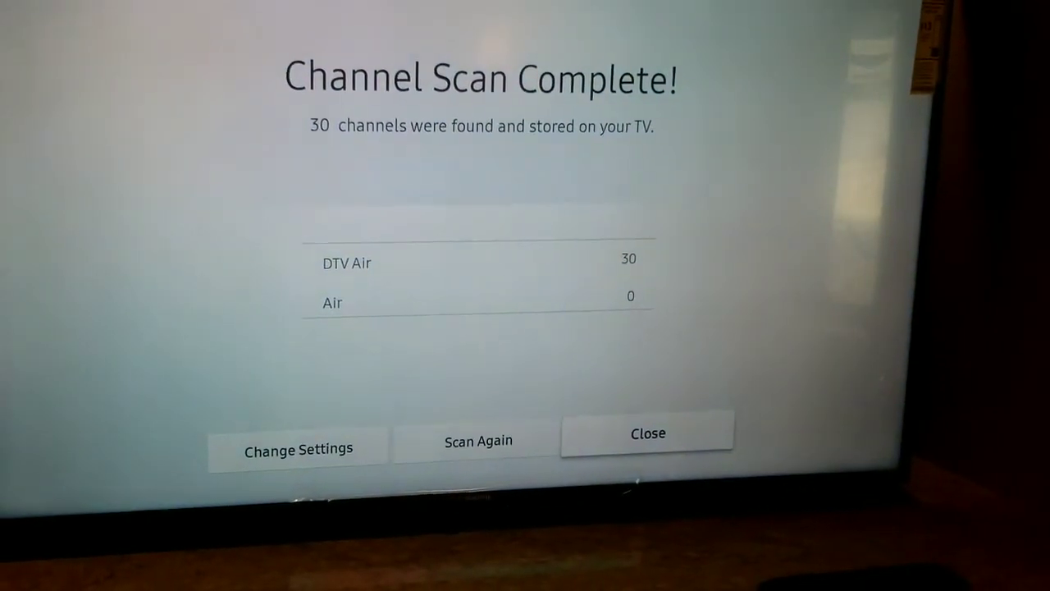
# Close the Channel Scan Complete screen showing 30 DTV Air channels found
pyautogui.click(647, 433)
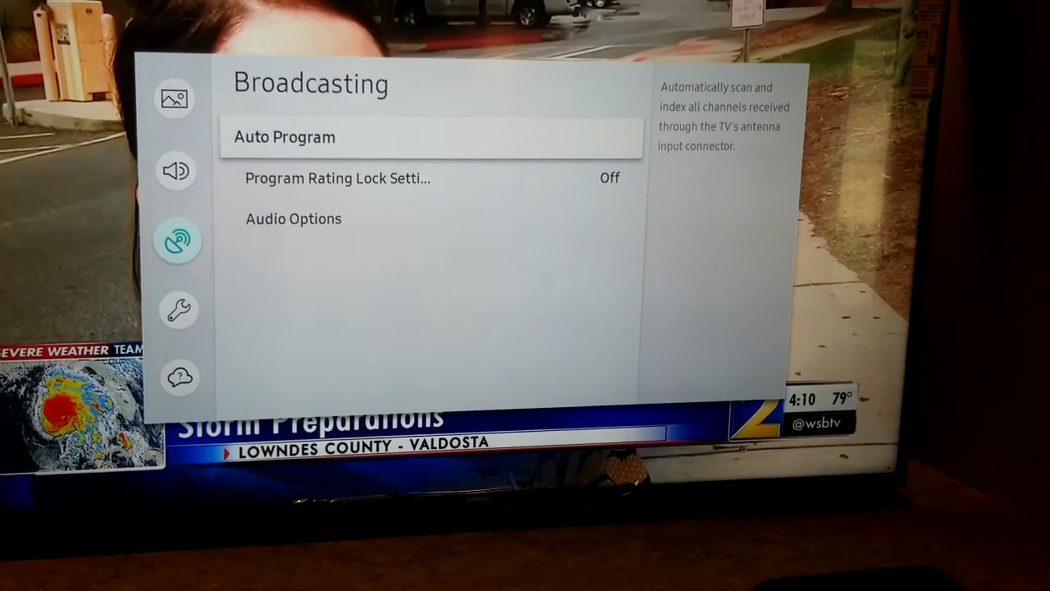